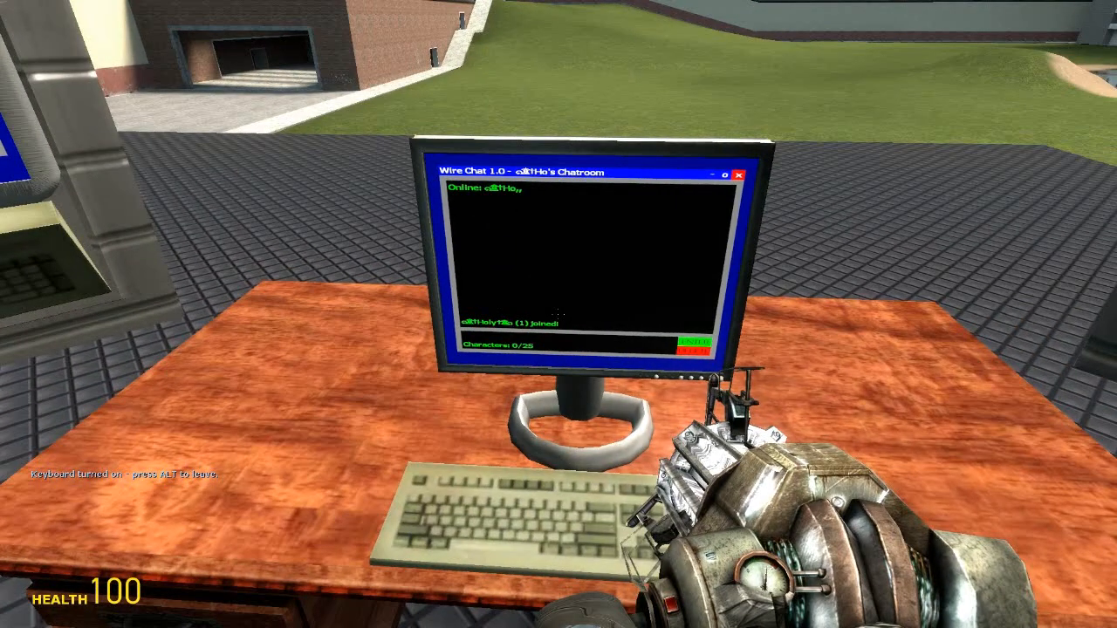
# Step: Type a long row of w's on the first desk keyboard and send it
pyautogui.write('wwwwwwwwwwwww')
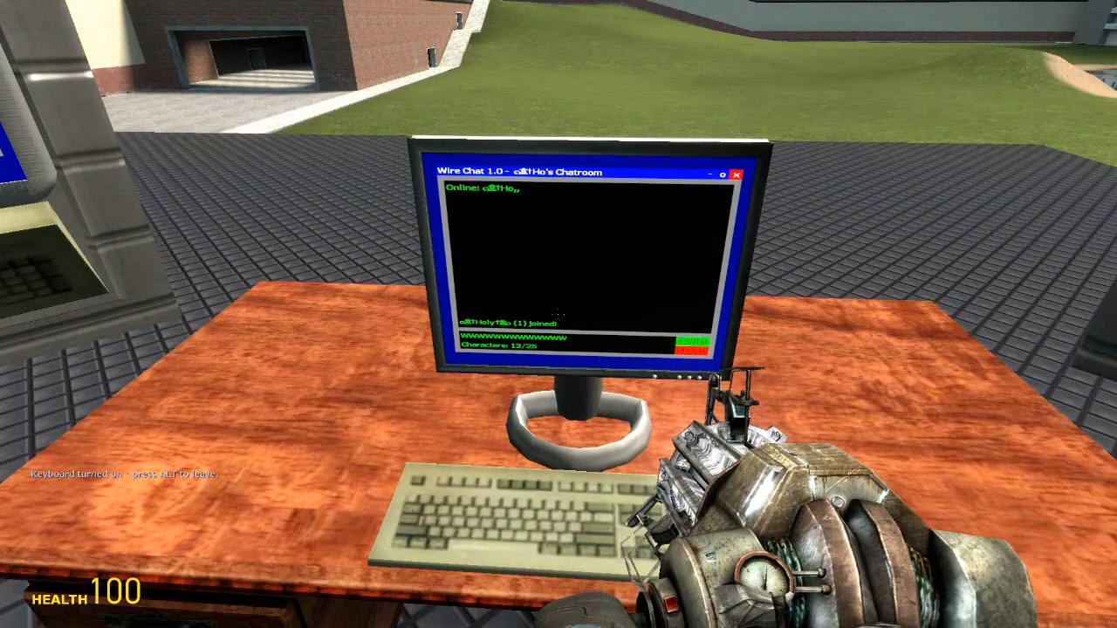
pyautogui.write('wwwwwwwwwwww')
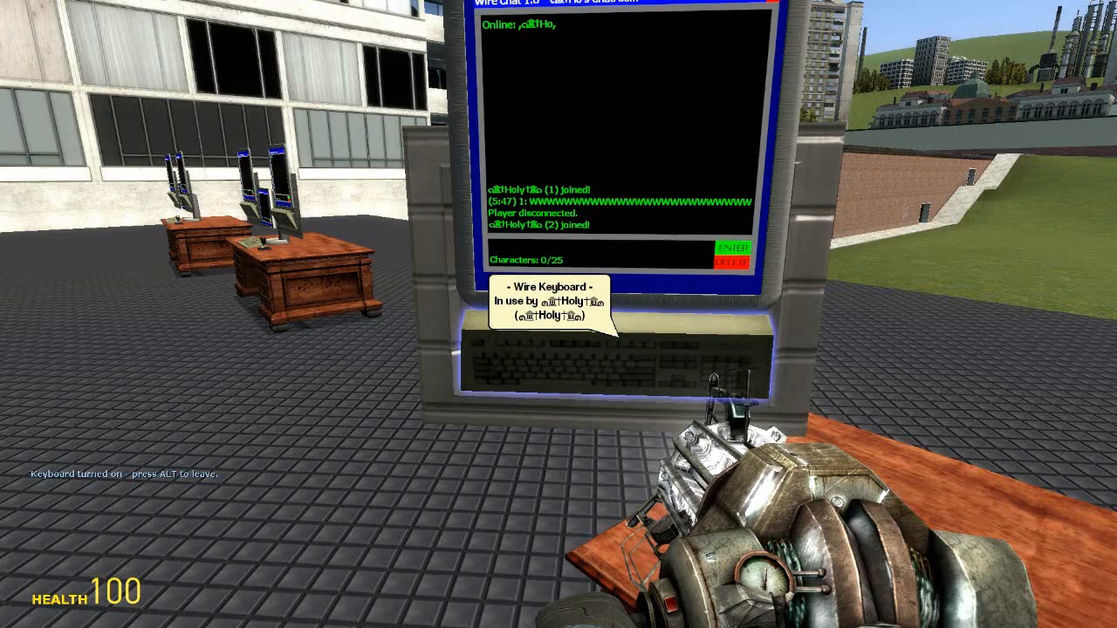
# Step: Post 'Hello Youtube!' from the second terminal, then join from the third terminal
pyautogui.write('Hello Youtu')
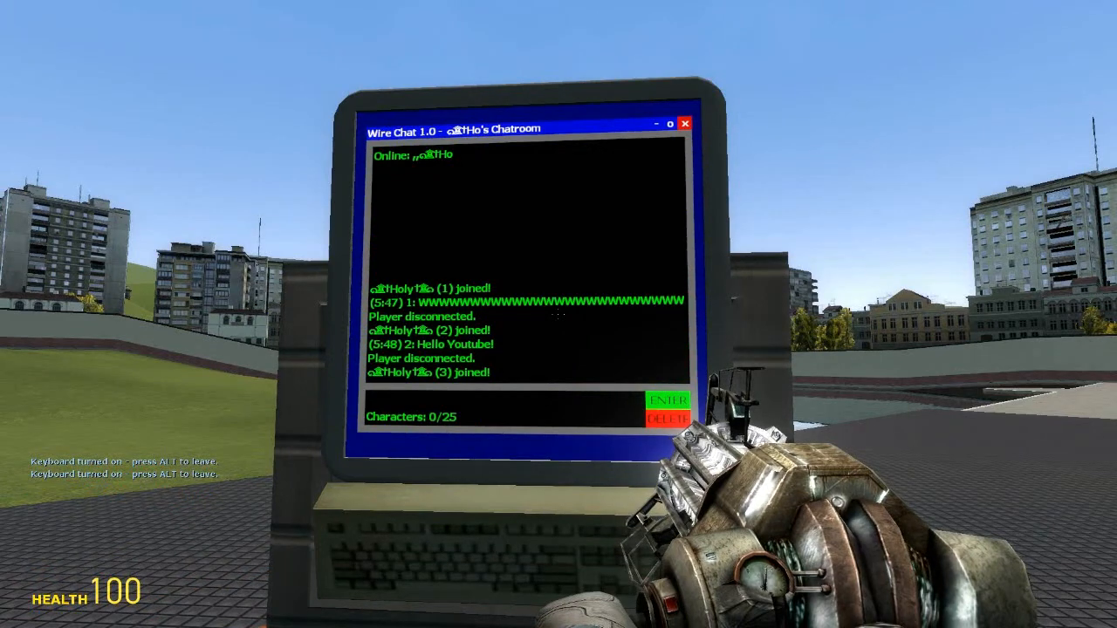
pyautogui.write('Hel')
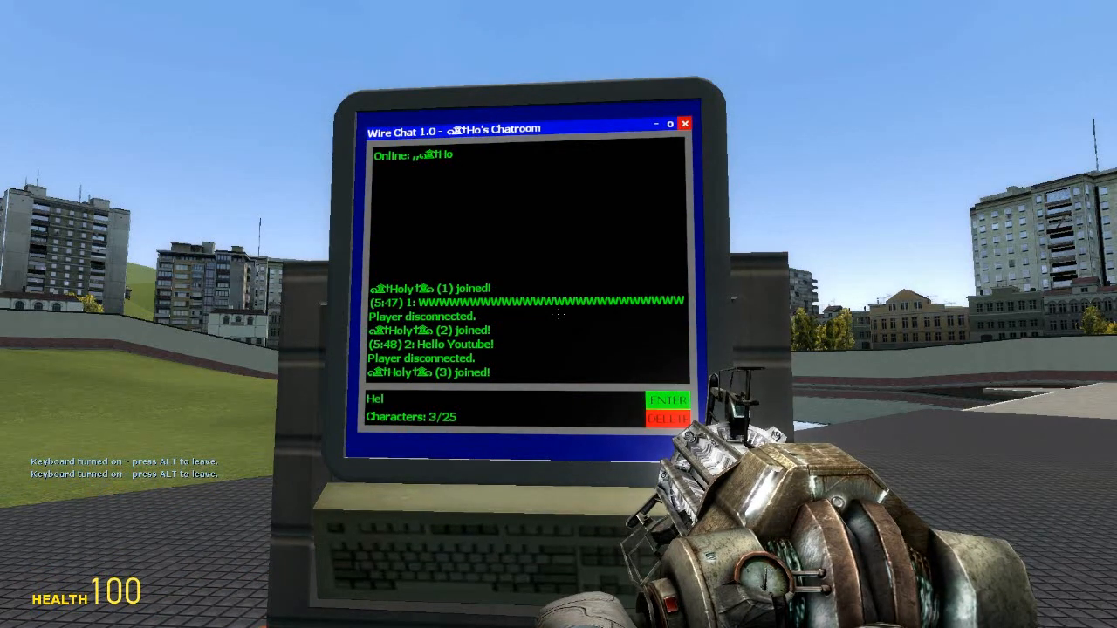
pyautogui.click(665, 403)
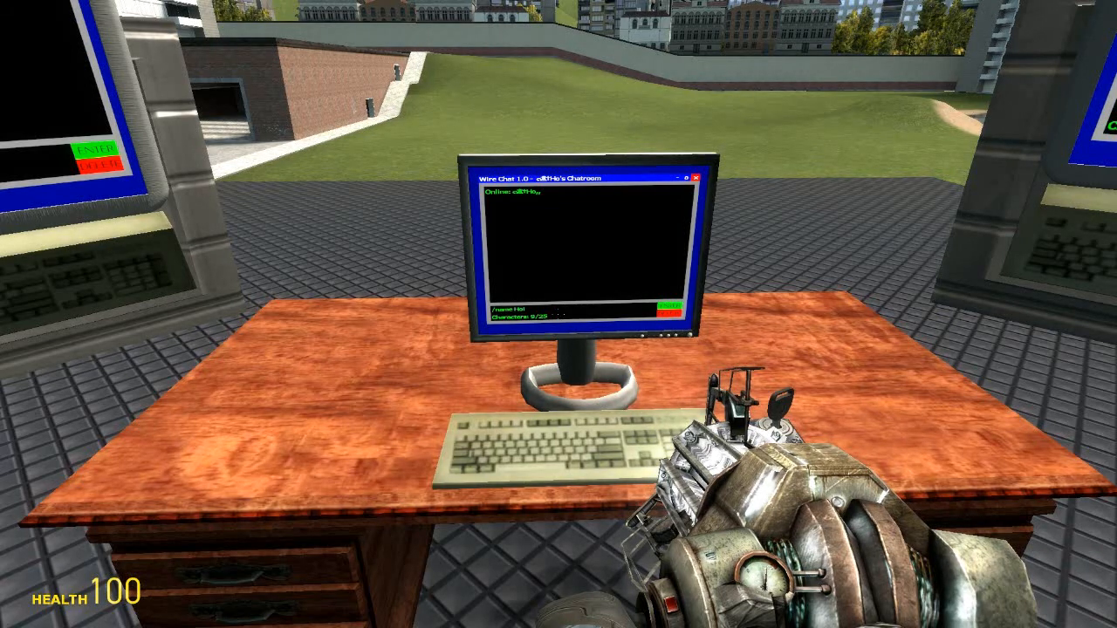
# Step: Submit the /name command setting the room title to 'Holy's Chat'
pyautogui.write("Holy's C")
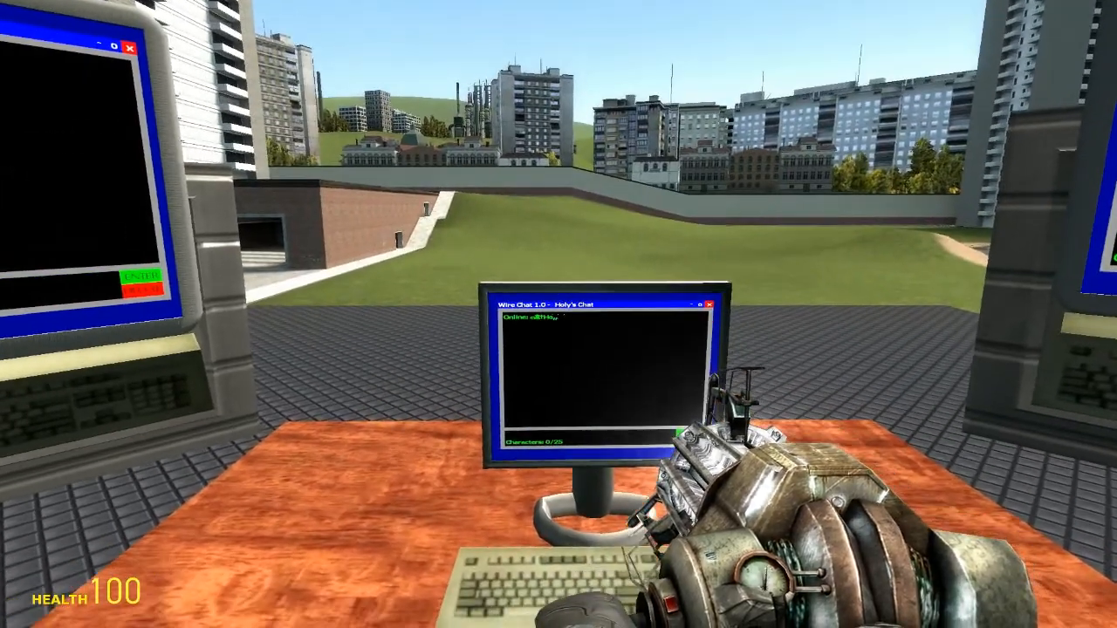
pyautogui.moveTo(559, 314)
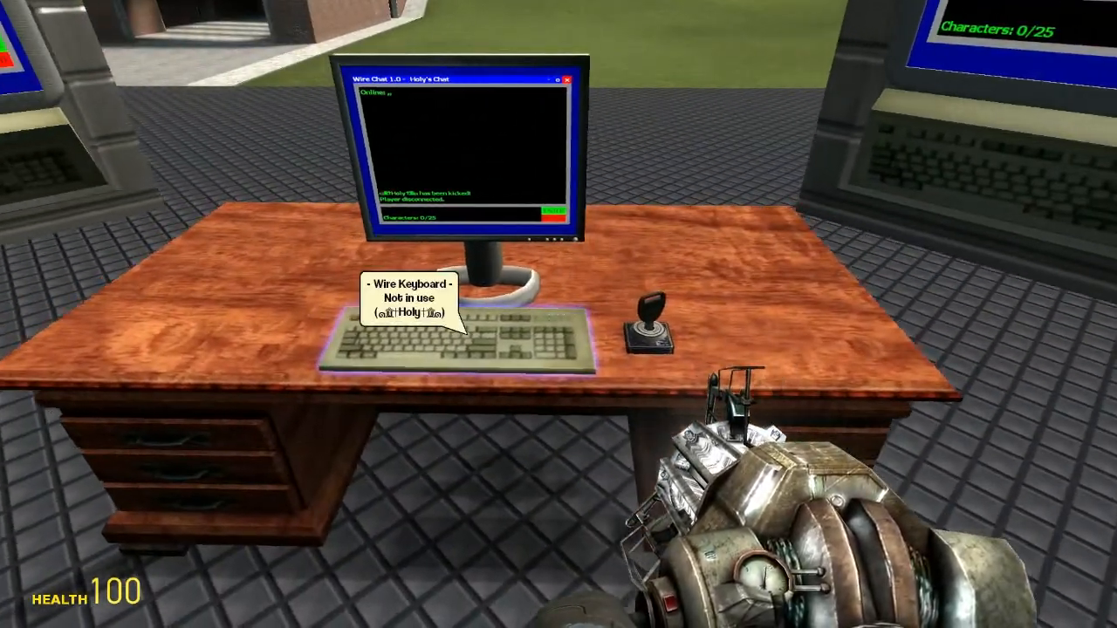
# Step: Use the owner's desk keyboard to kick the other player from the room
pyautogui.click(454, 340)
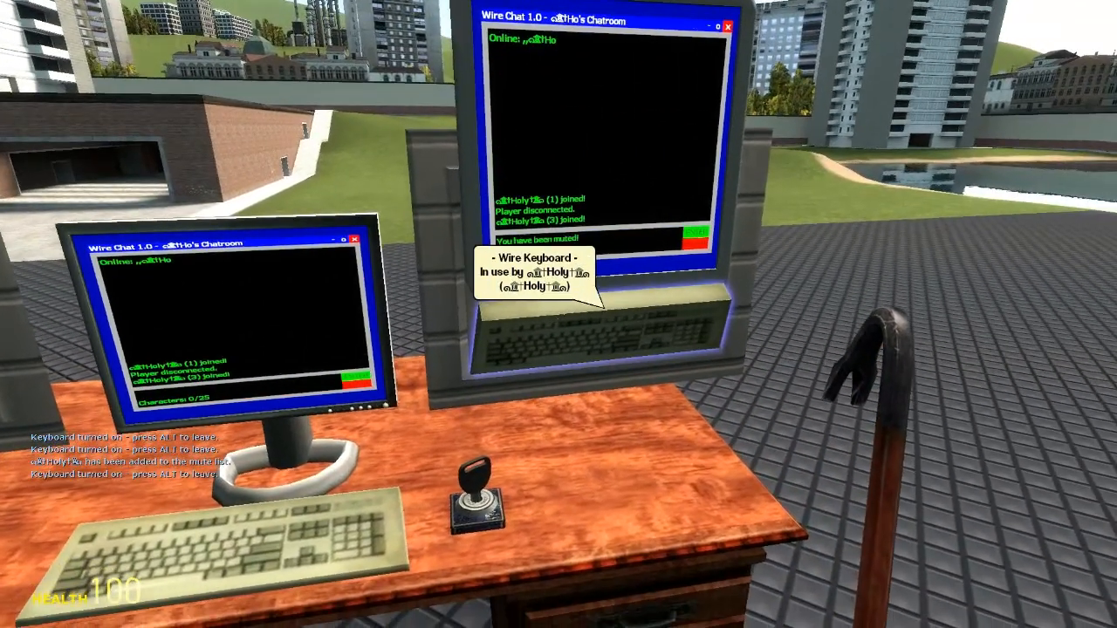
pyautogui.moveTo(559, 314)
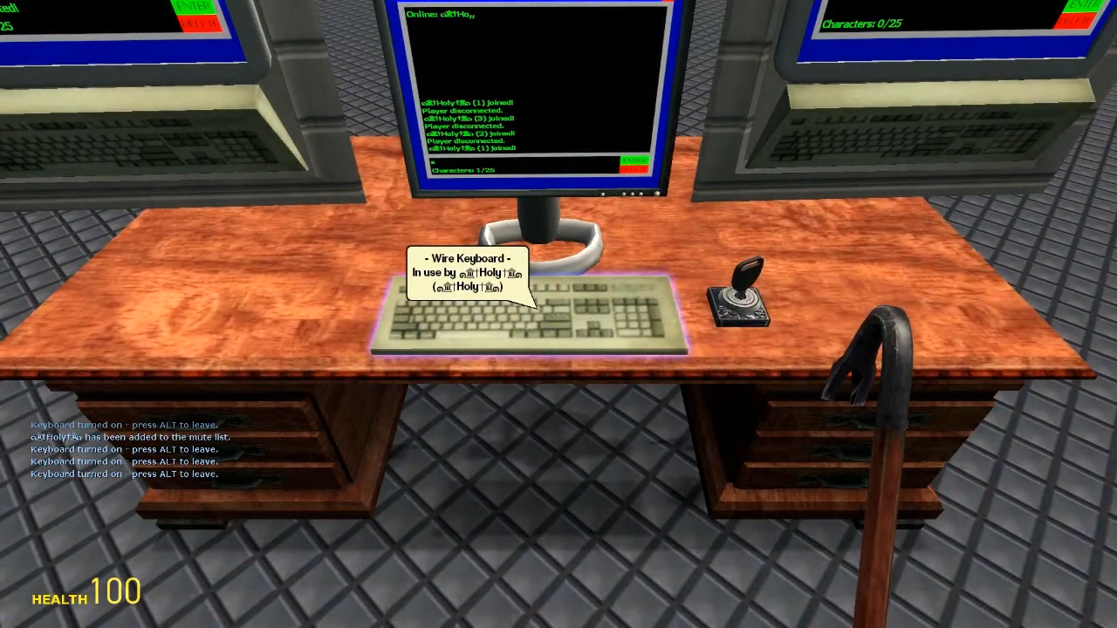
# Step: Unmute the player, then test by typing 'Yay I'm free to' from their terminal
pyautogui.write('u')
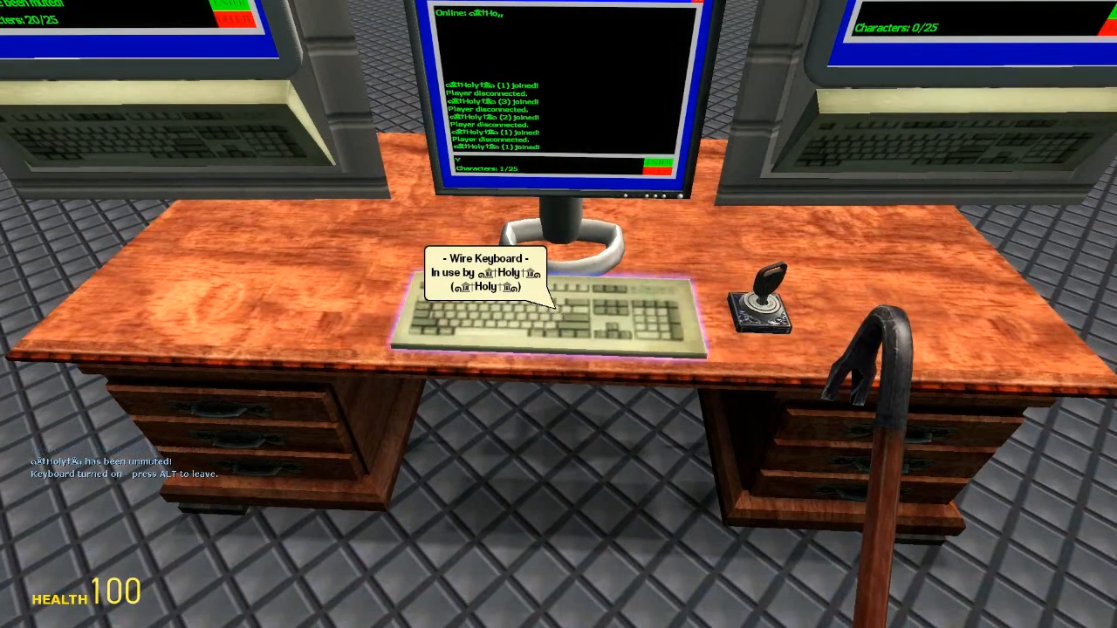
pyautogui.write("Yay I'm free to")
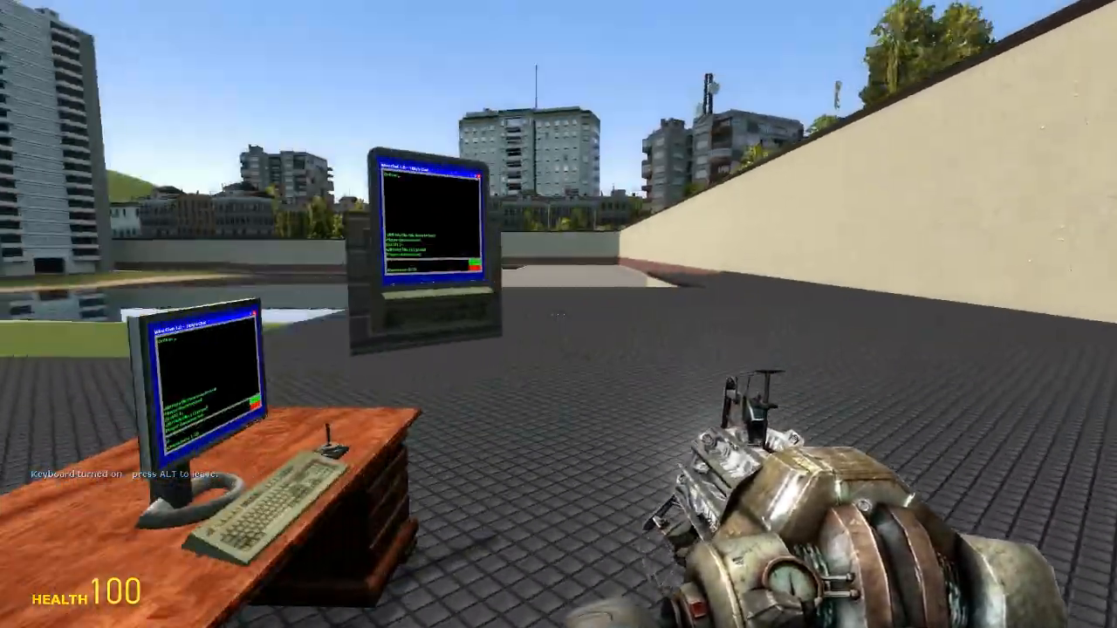
# Step: Hold Q to bring up the spawn menu on the weapons tab
pyautogui.press('q')
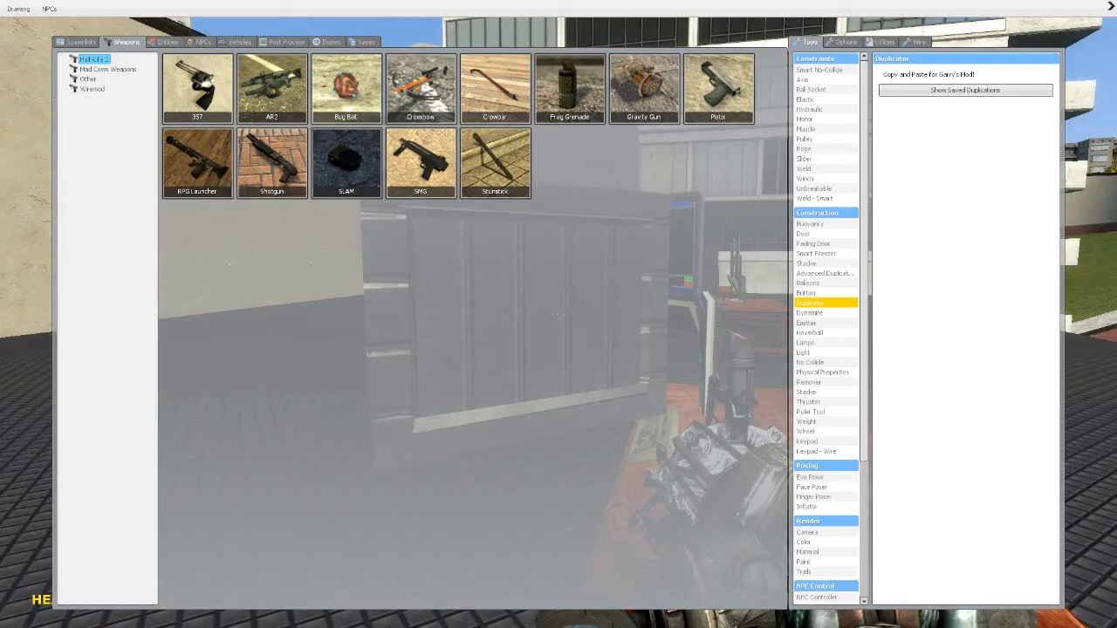